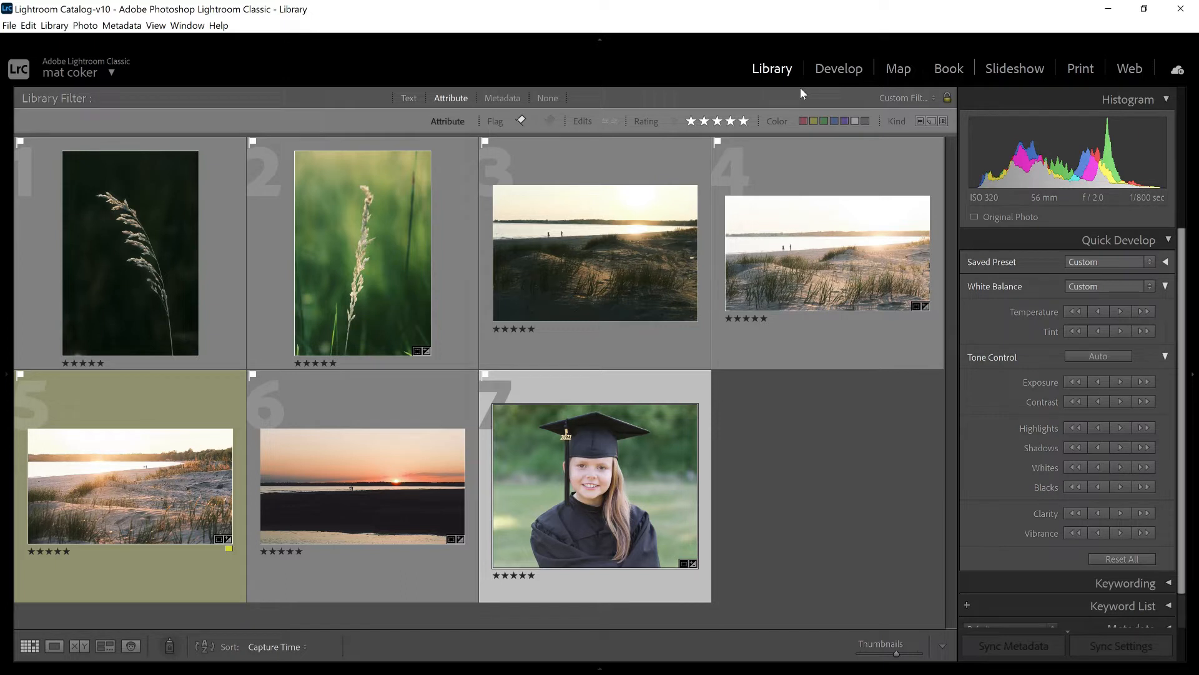
# Check the histograms of the green grass and sunlit beach dune photos in turn.
pyautogui.scroll(-3)
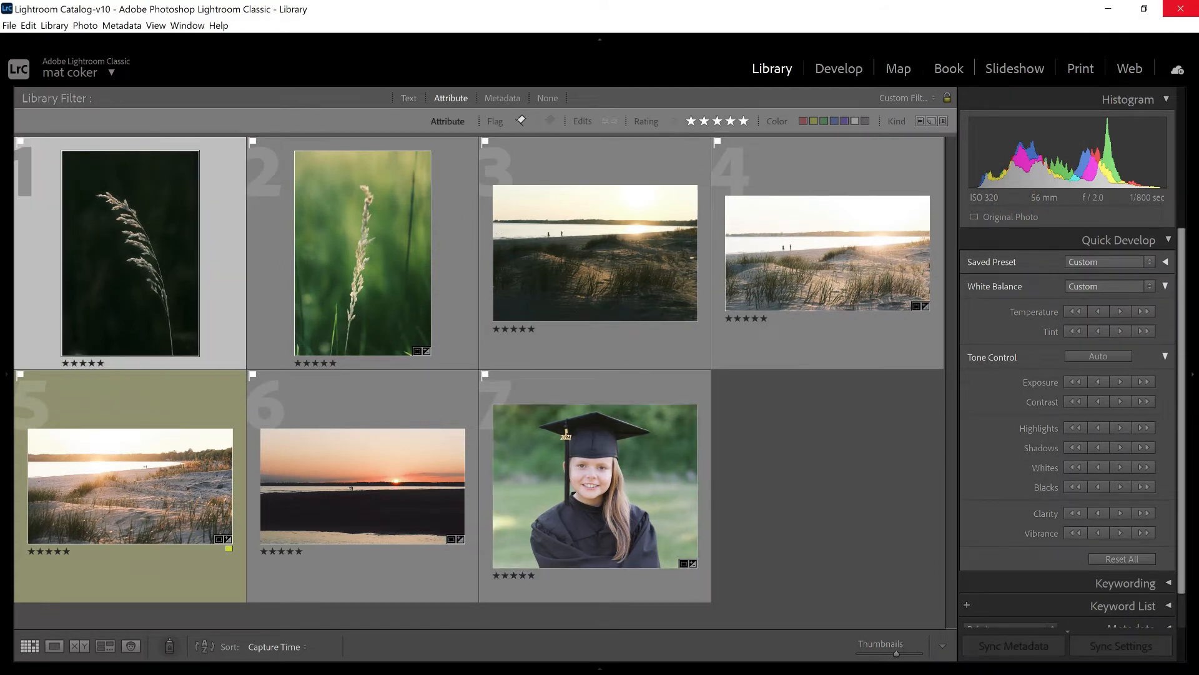
pyautogui.click(361, 253)
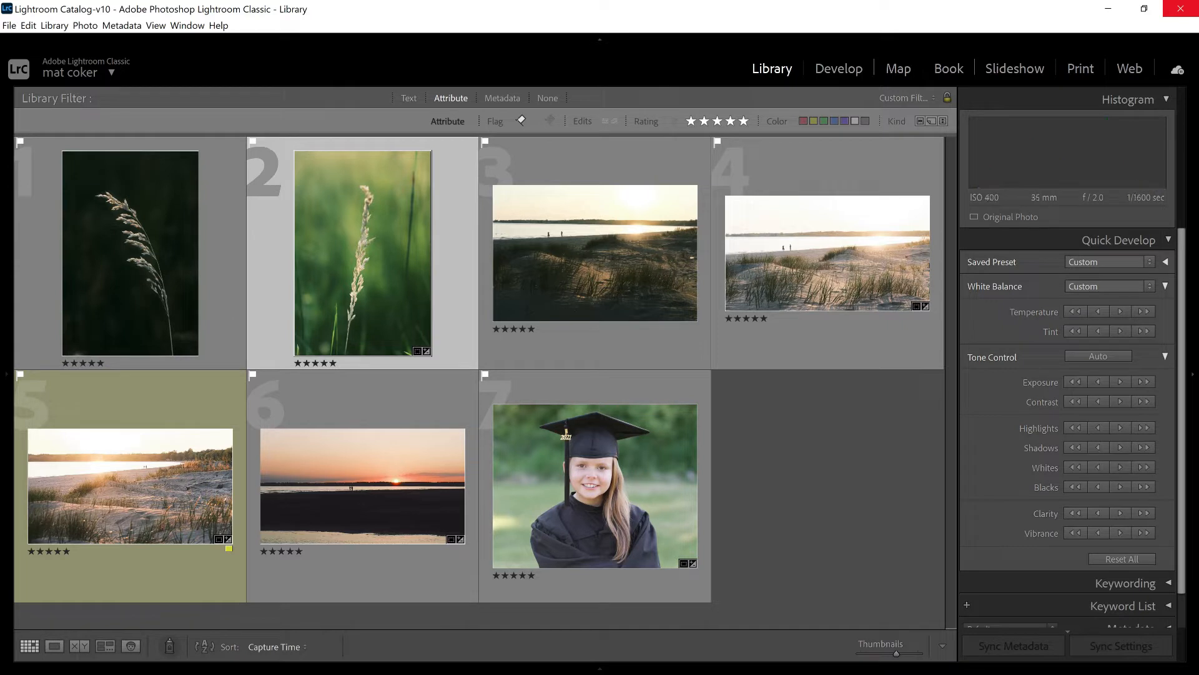
pyautogui.click(594, 252)
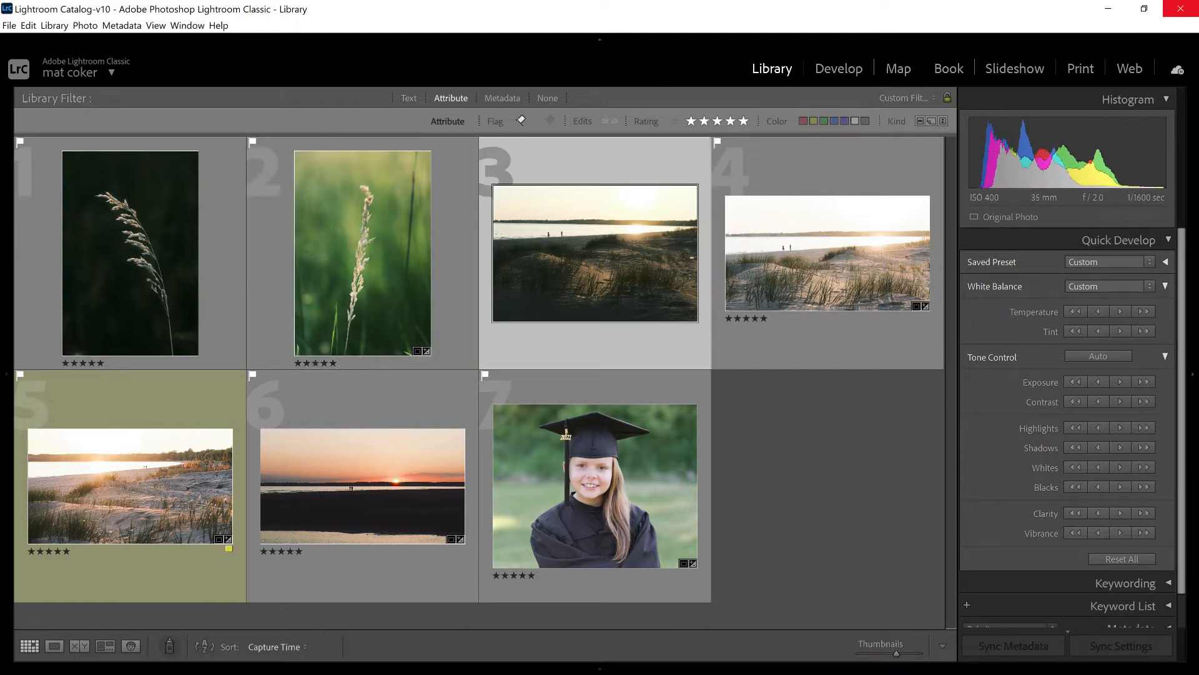
pyautogui.click(594, 253)
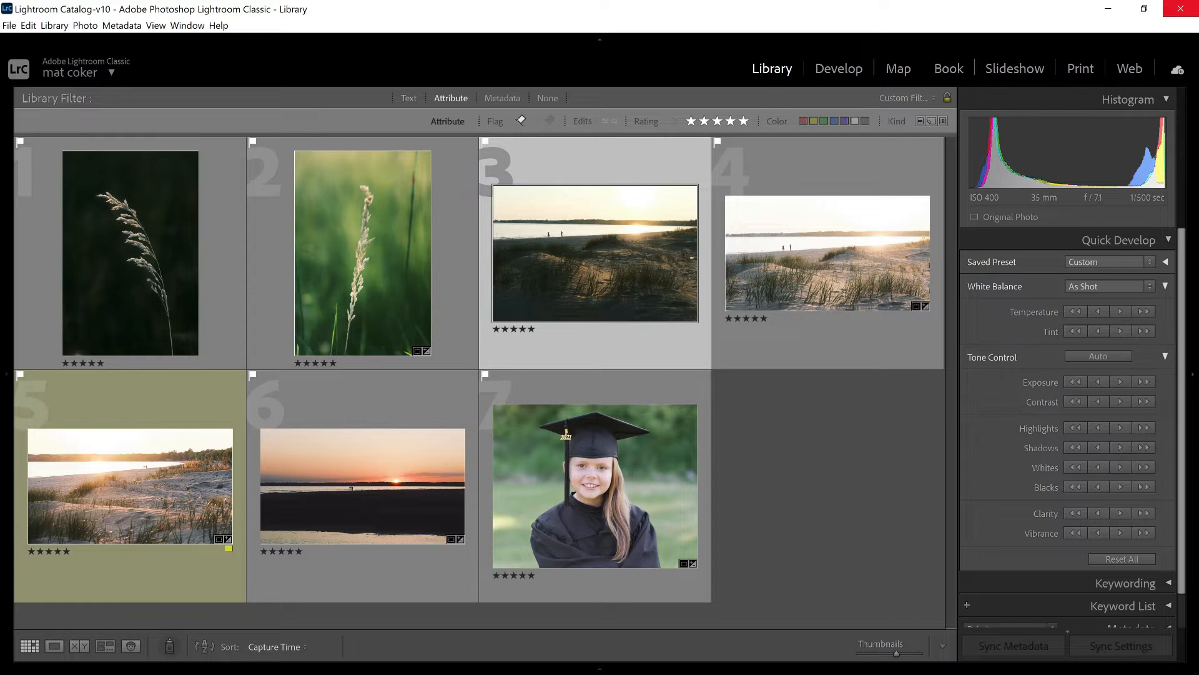
pyautogui.click(826, 253)
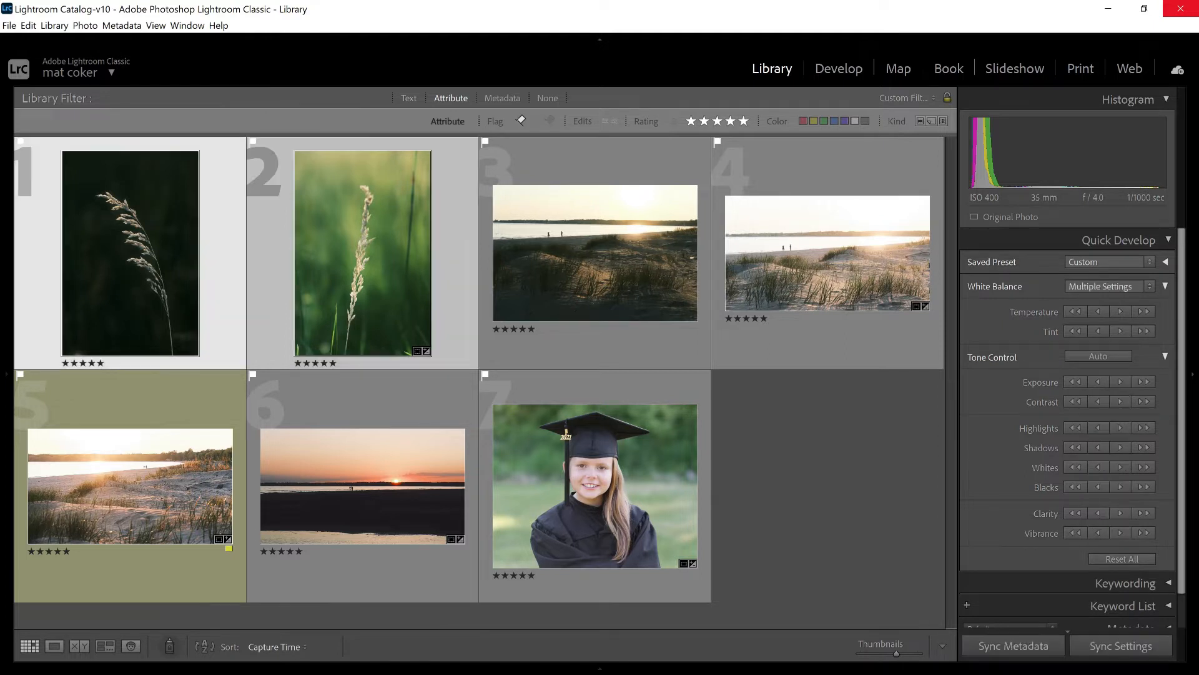
pyautogui.click(105, 646)
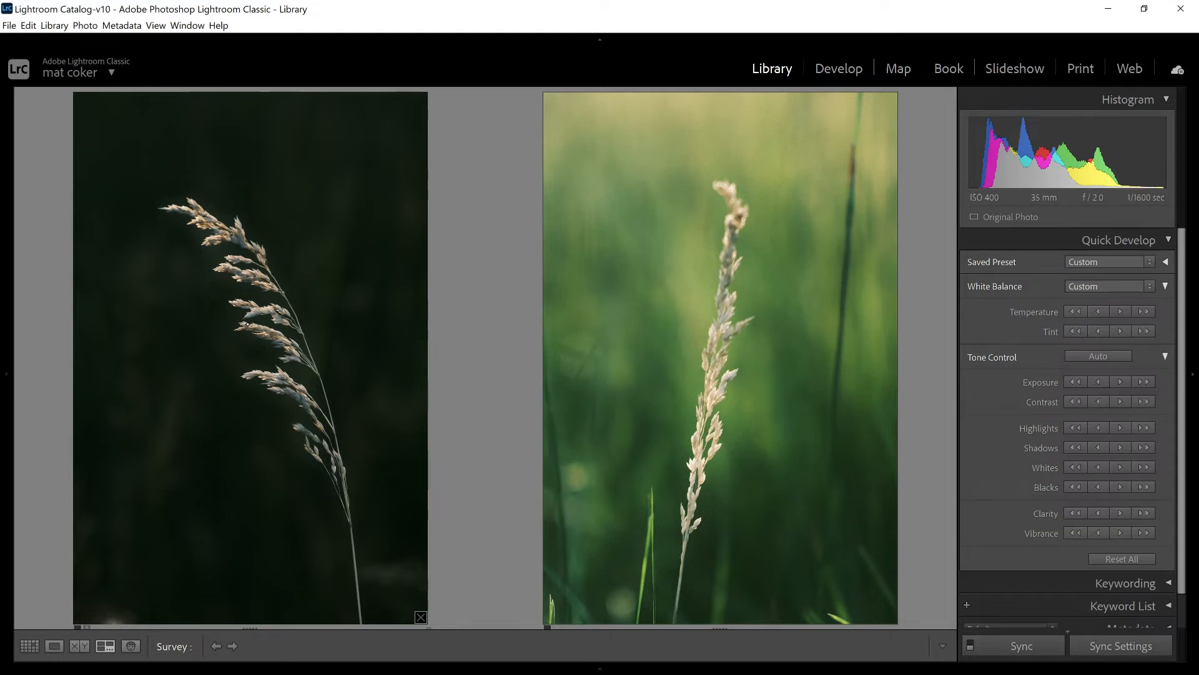
# Return to the all-photos grid and show the beach dune photo's histogram.
pyautogui.click(29, 645)
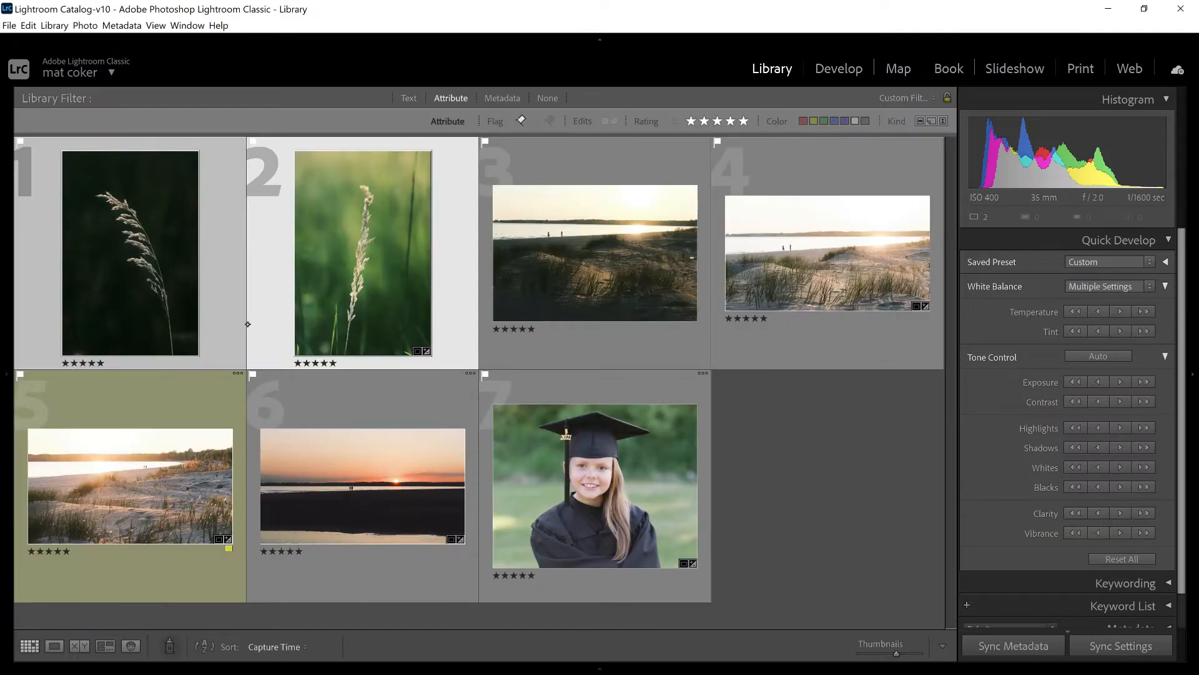
pyautogui.click(594, 252)
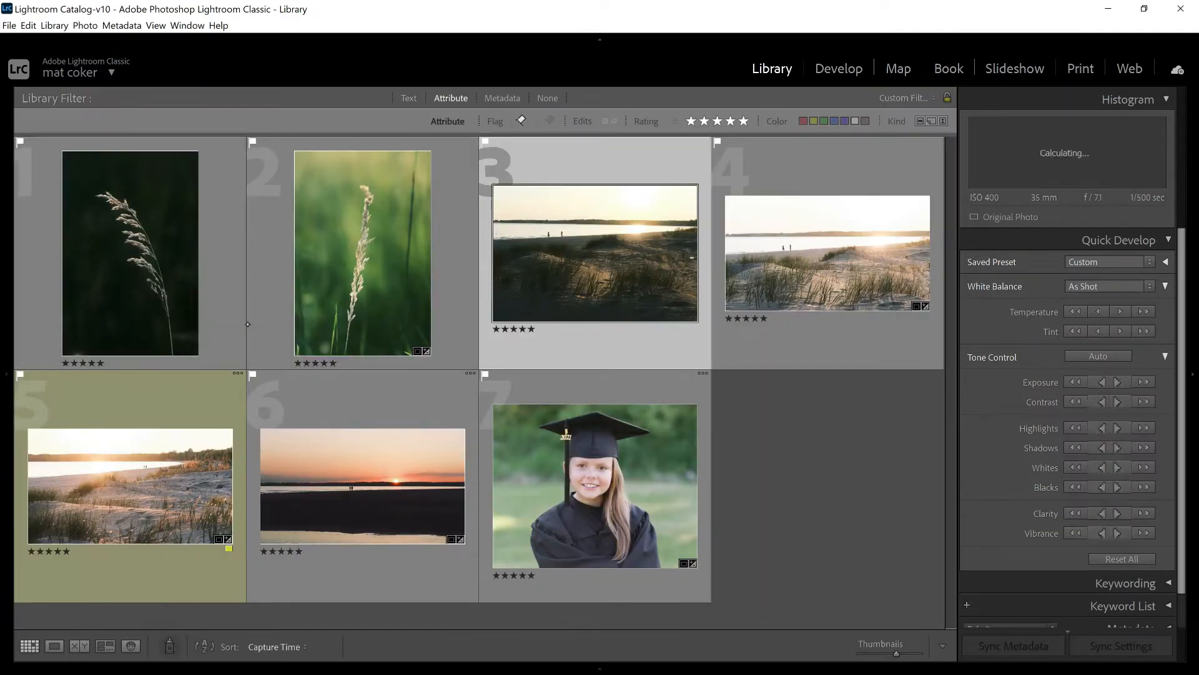
pyautogui.click(106, 645)
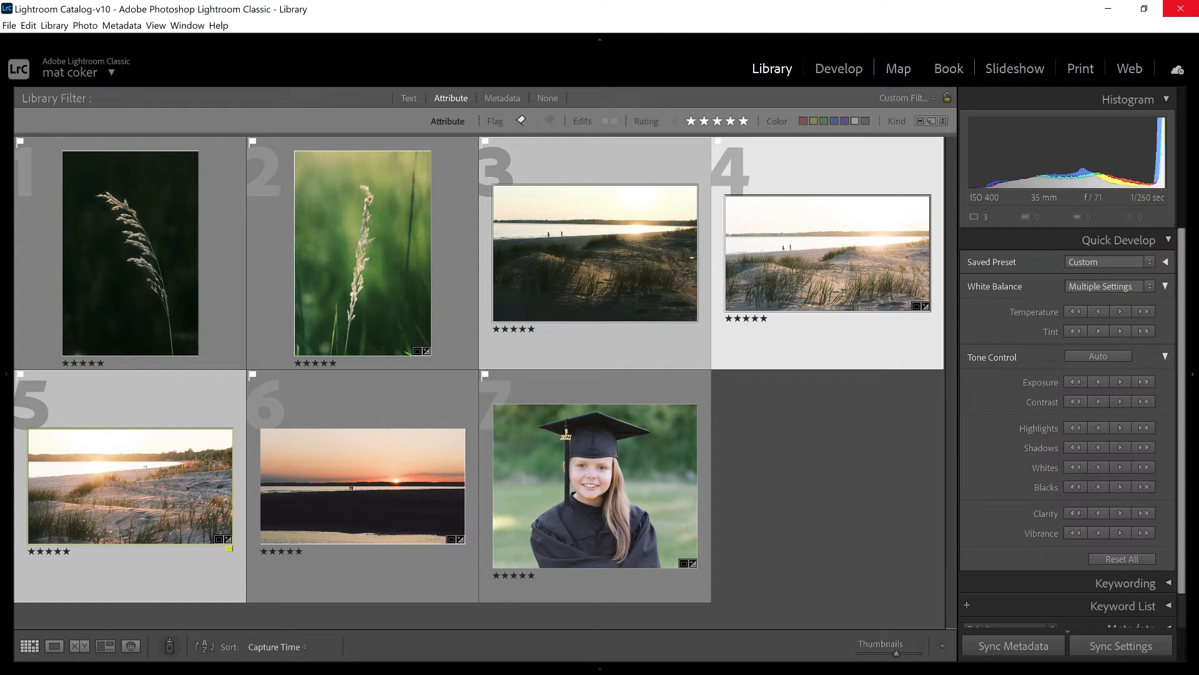
# Undo the dune photo's +2.33 exposure increase and return to the photo grid.
pyautogui.click(129, 486)
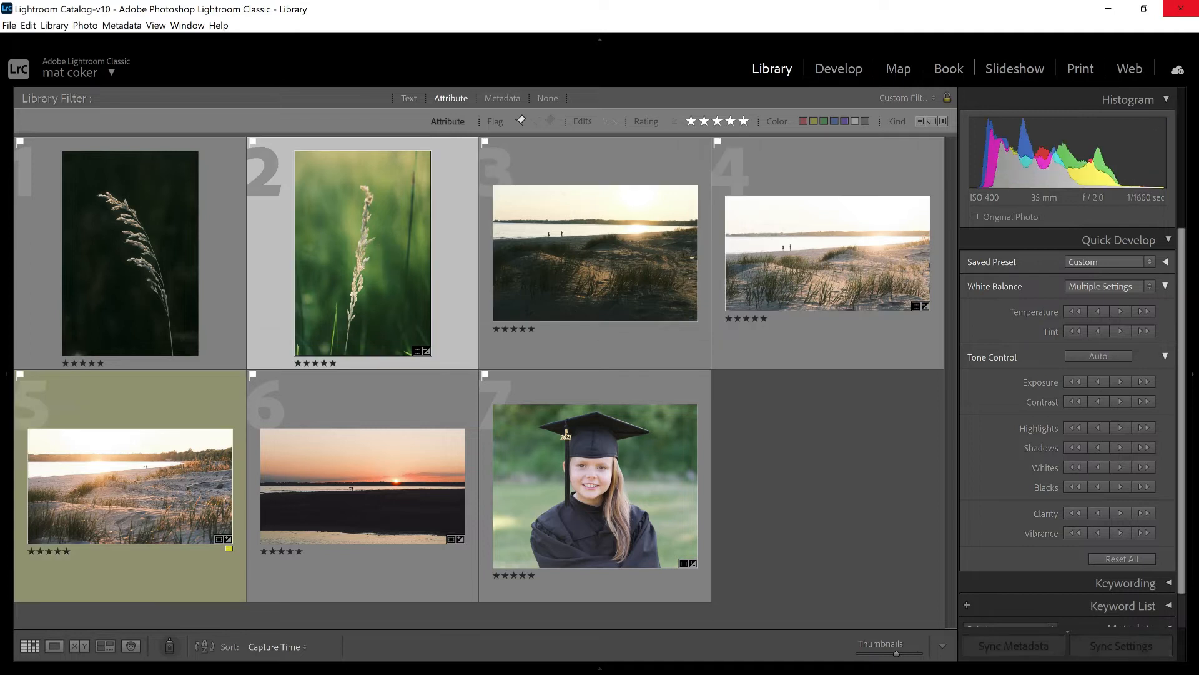
pyautogui.click(838, 69)
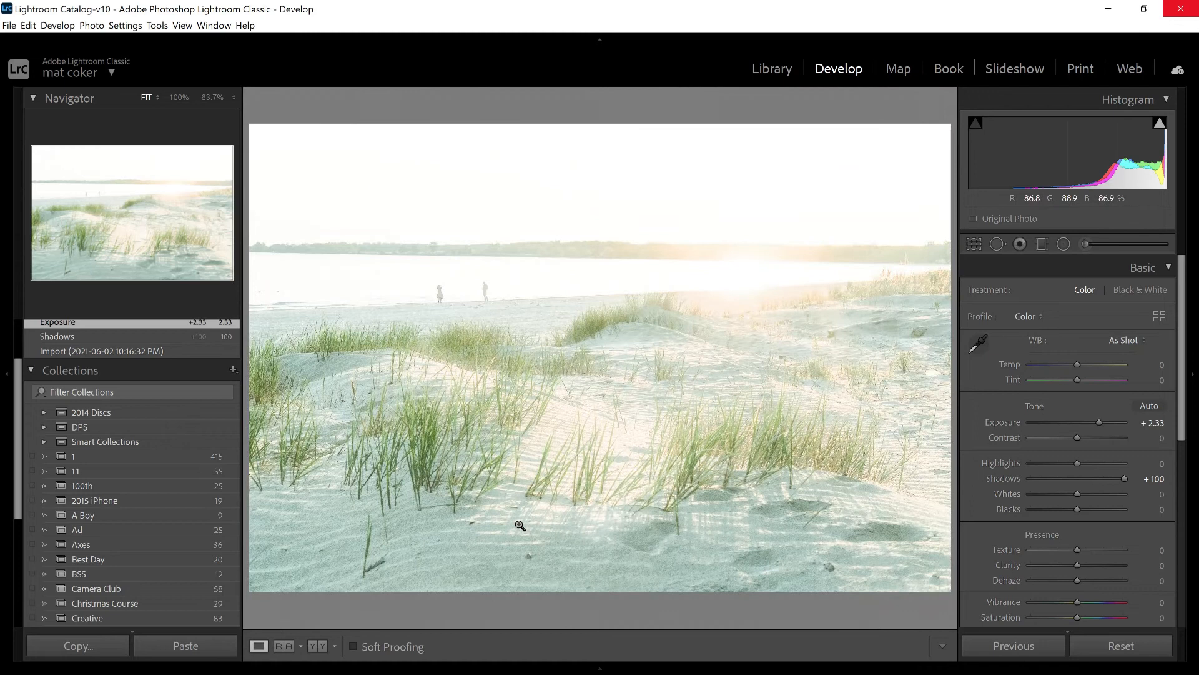
pyautogui.press('ctrl+z')
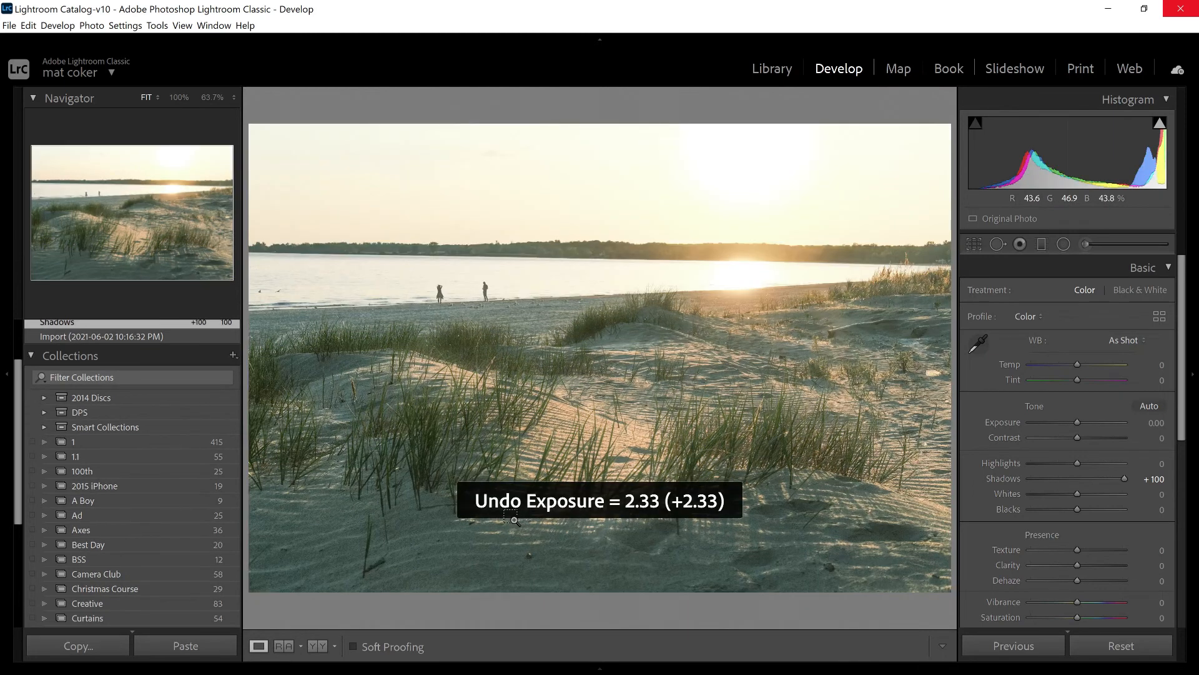
pyautogui.click(771, 68)
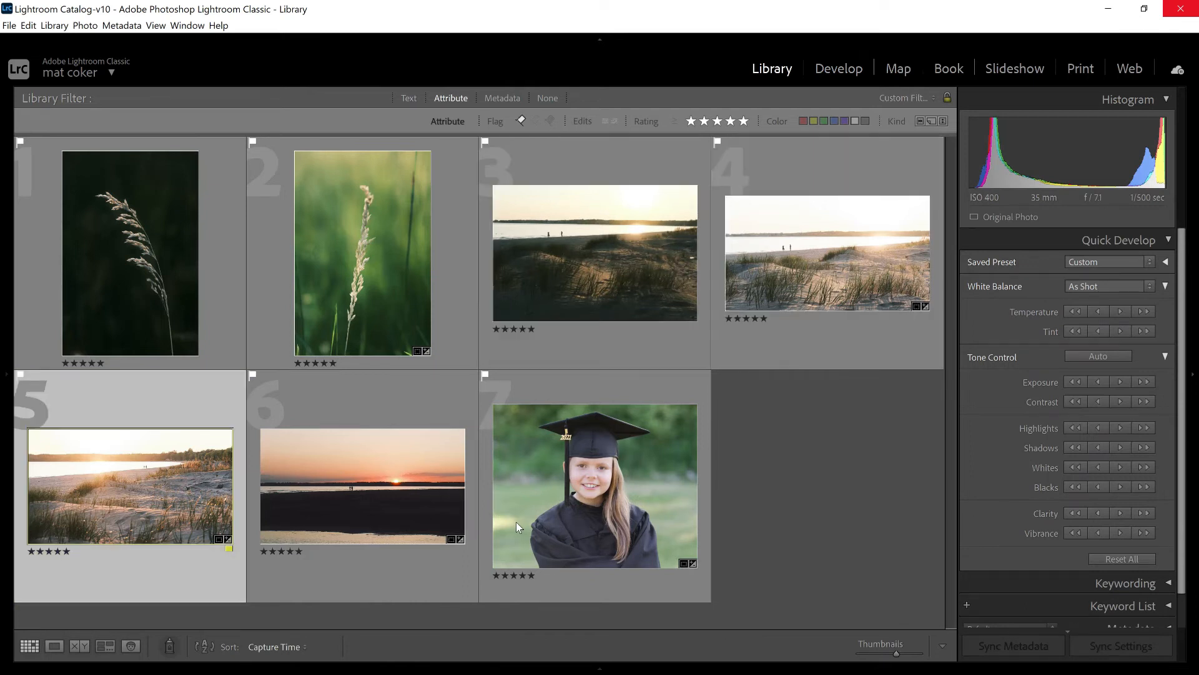
# Open the orange sunset shoreline photo in the Develop module.
pyautogui.click(838, 69)
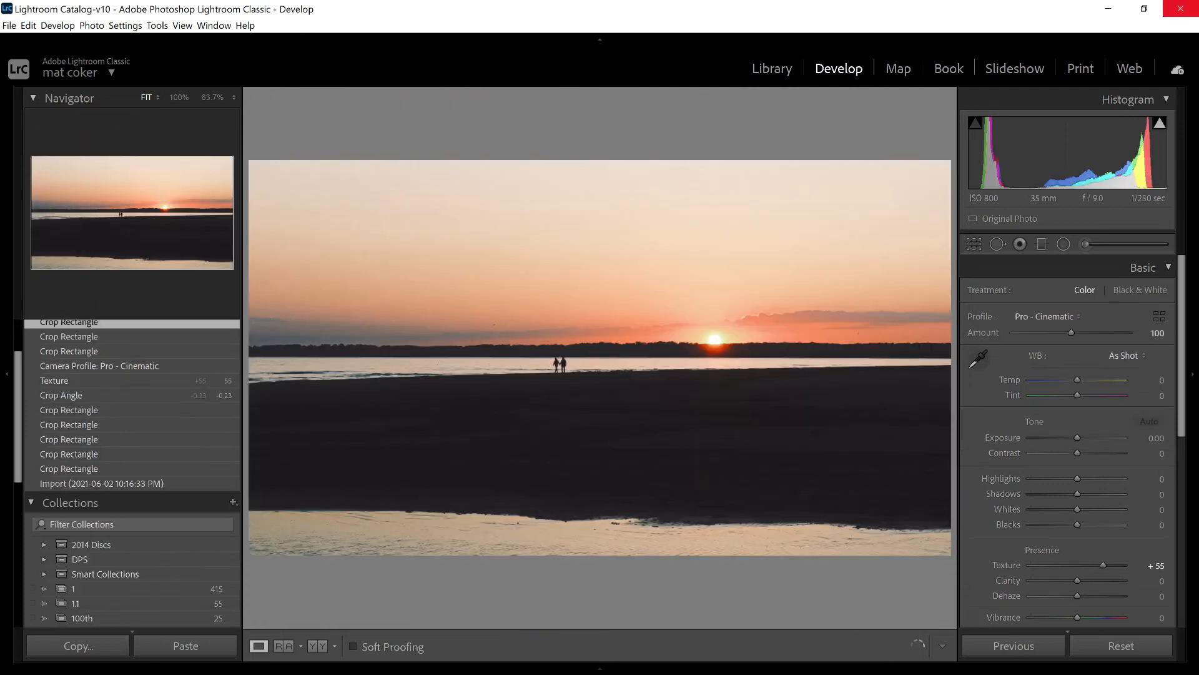
# Switch to the Snip & Sketch capture marking the graduation portrait's histogram ends.
pyautogui.click(1149, 422)
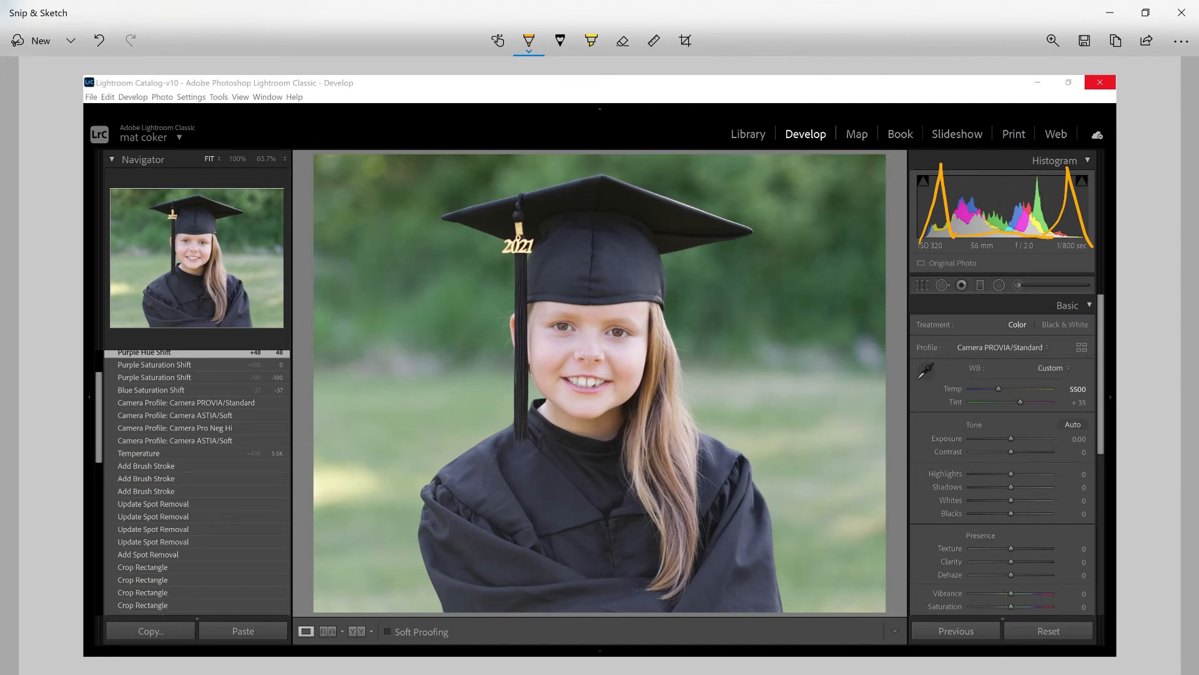
# Step back to the mid-tone curve annotation and enable touch writing.
pyautogui.click(130, 40)
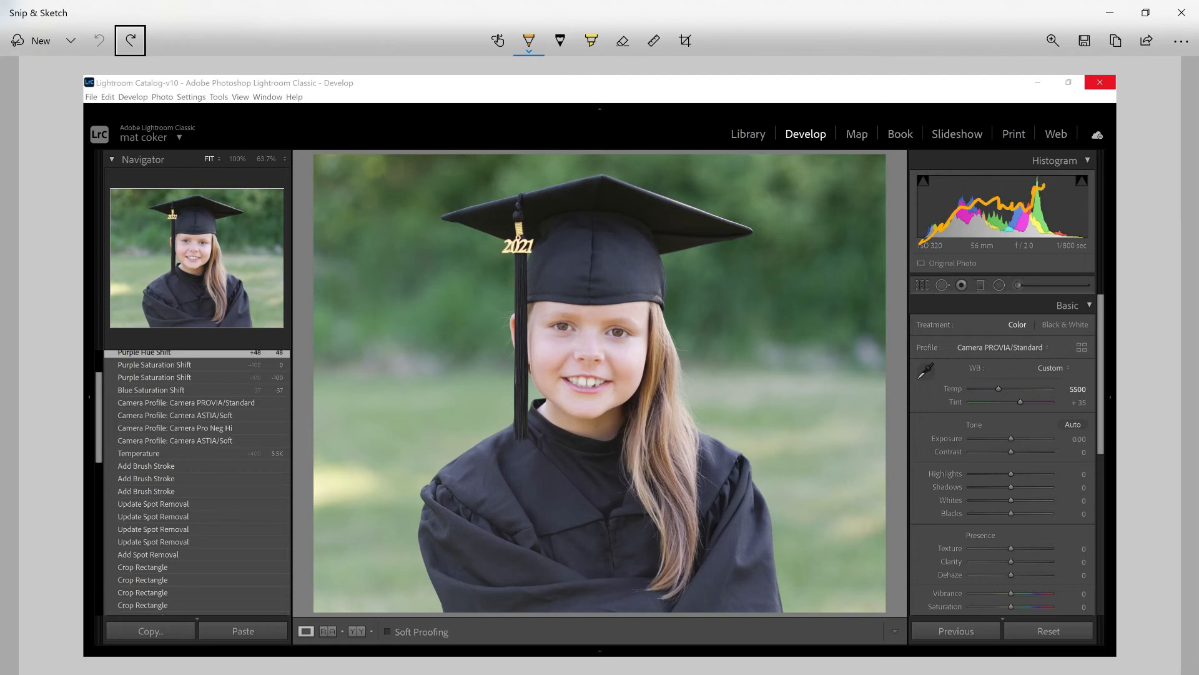
pyautogui.click(498, 40)
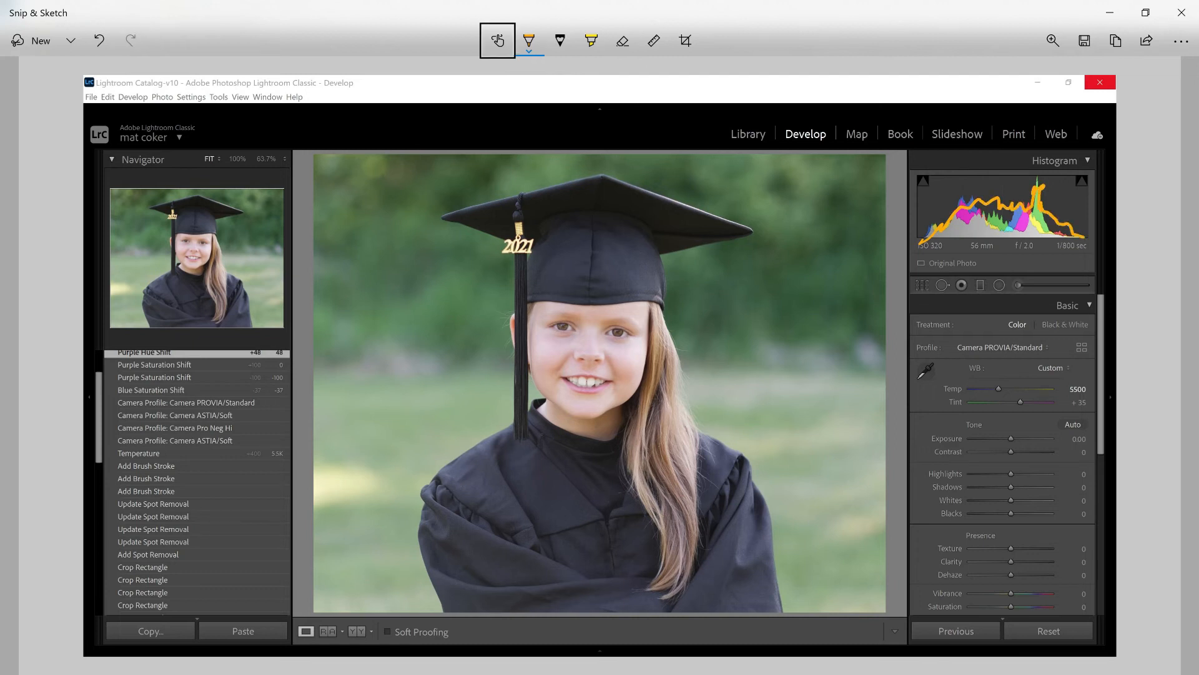
pyautogui.moveTo(498, 40)
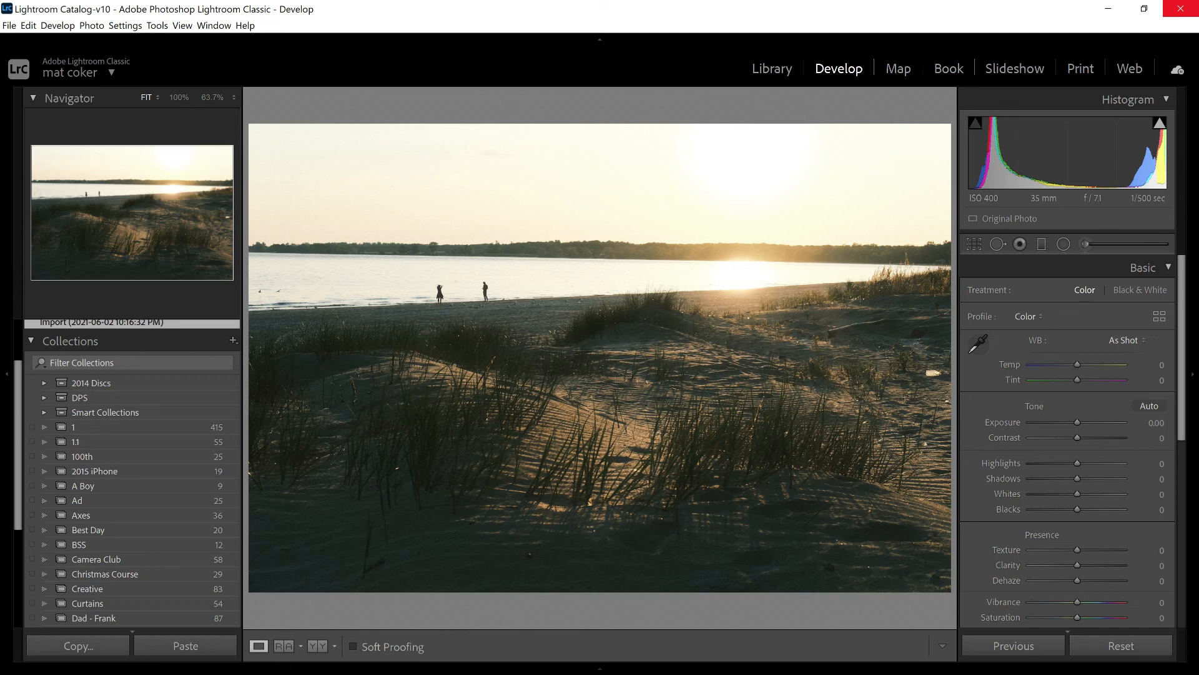
# Move to the brighter dune photo, then return to the seven-photo grid.
pyautogui.click(184, 645)
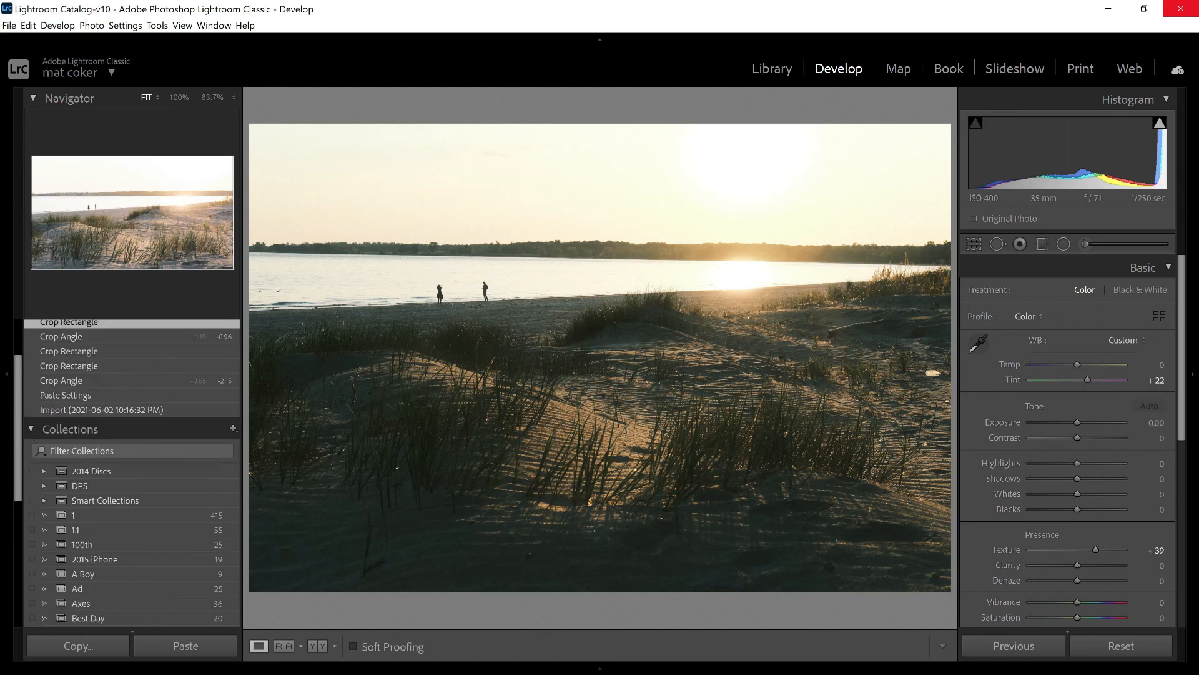
pyautogui.click(1149, 406)
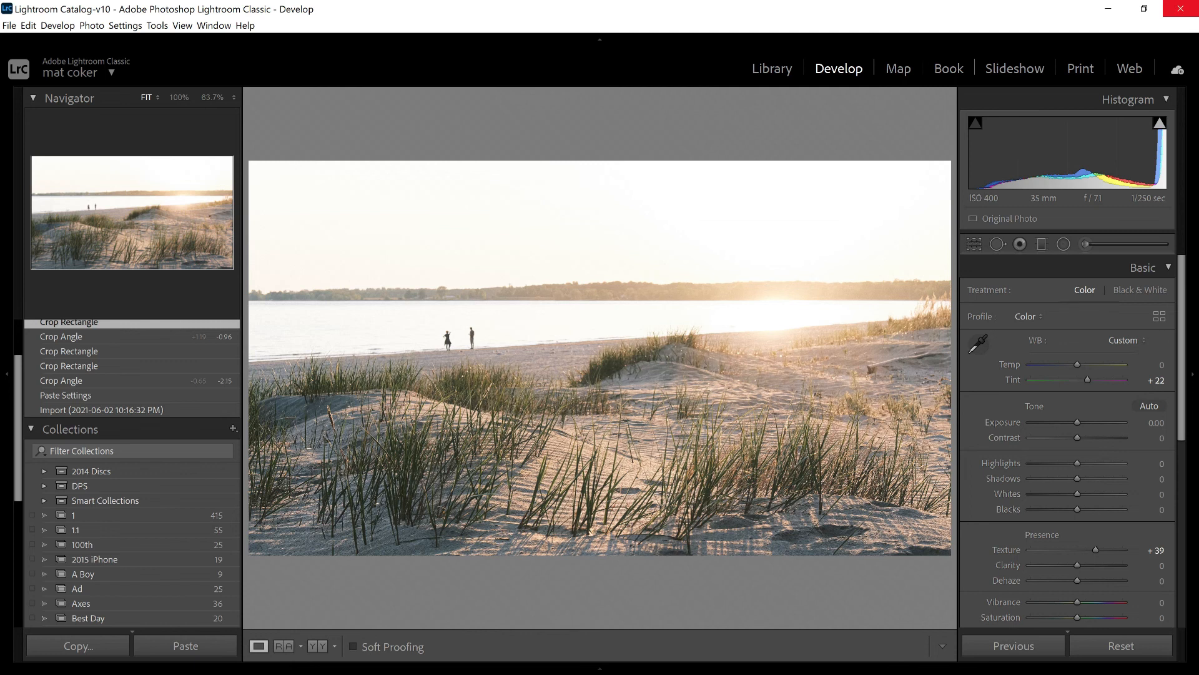
pyautogui.click(772, 68)
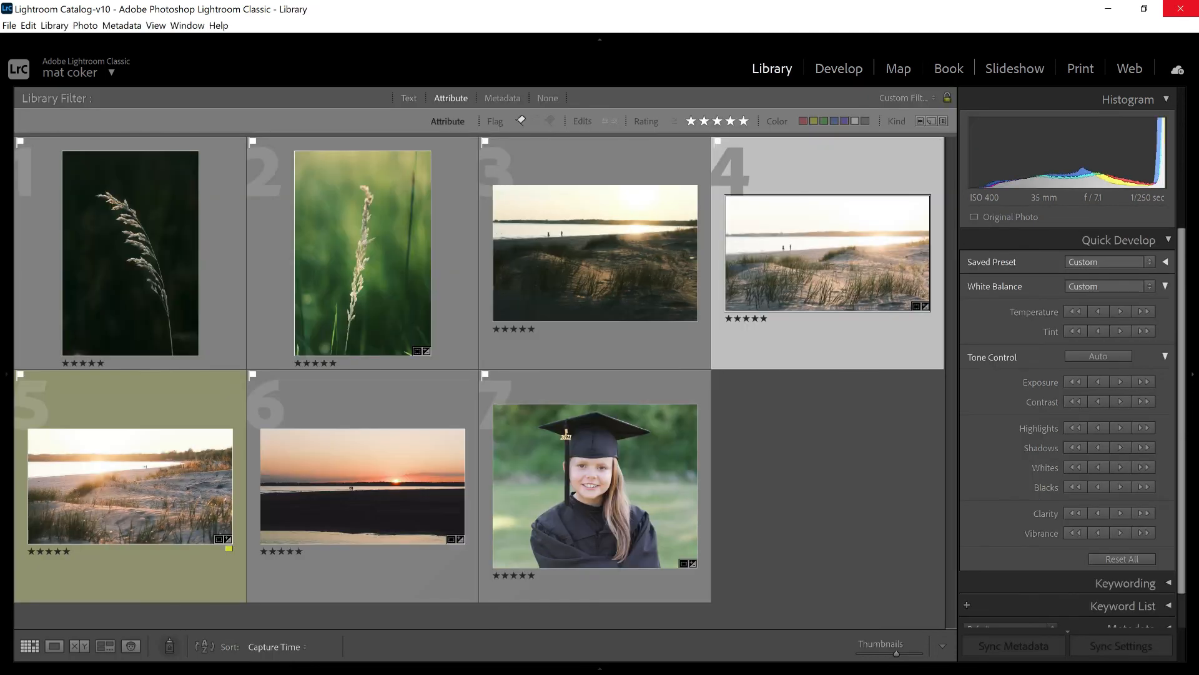